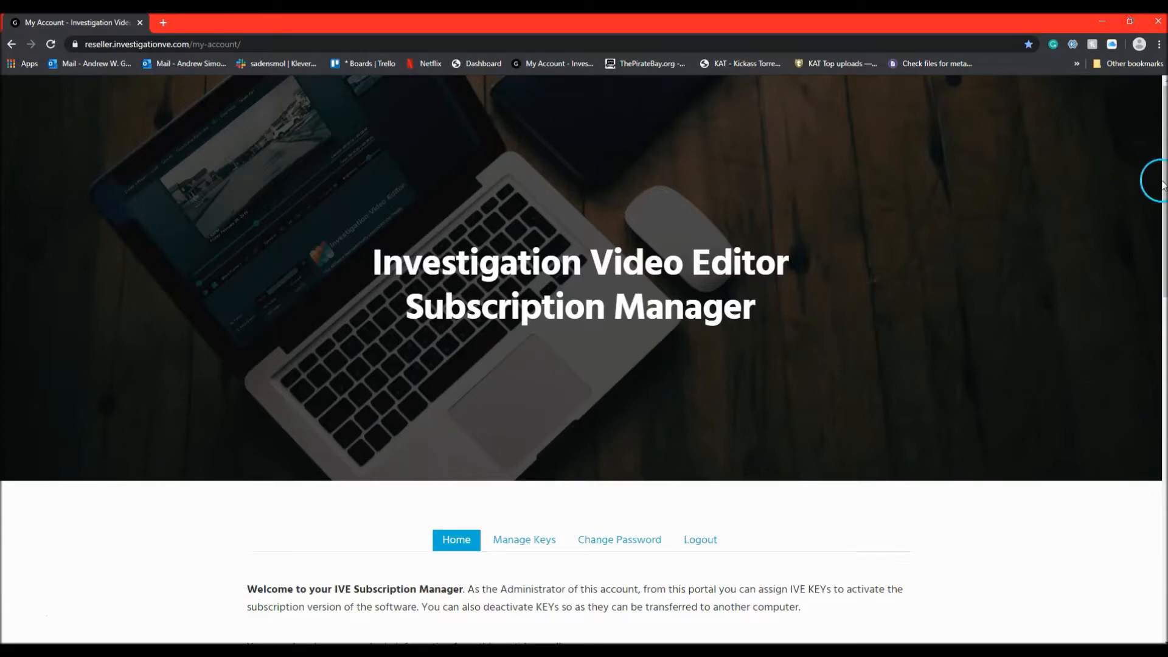
Step: Go to Manage Keys, listing the pending keys, and scroll to the activation instructions
{"action": "scroll", "scroll_direction": "down", "scroll_amount": 3}
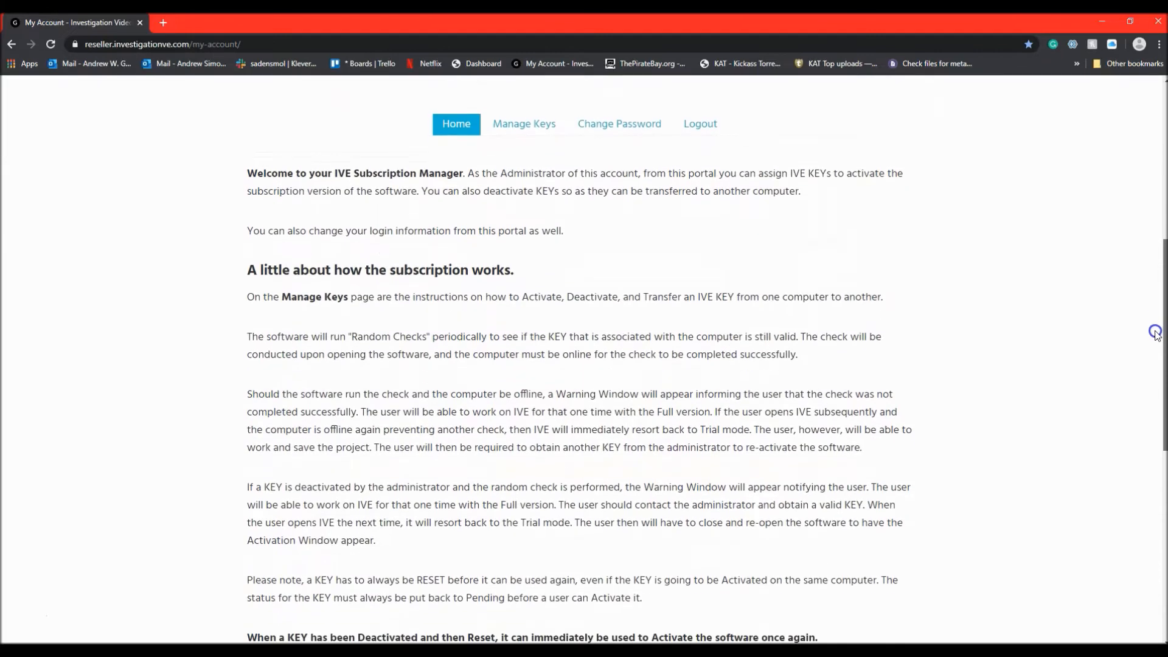
{"action": "scroll", "scroll_direction": "down", "scroll_amount": 3}
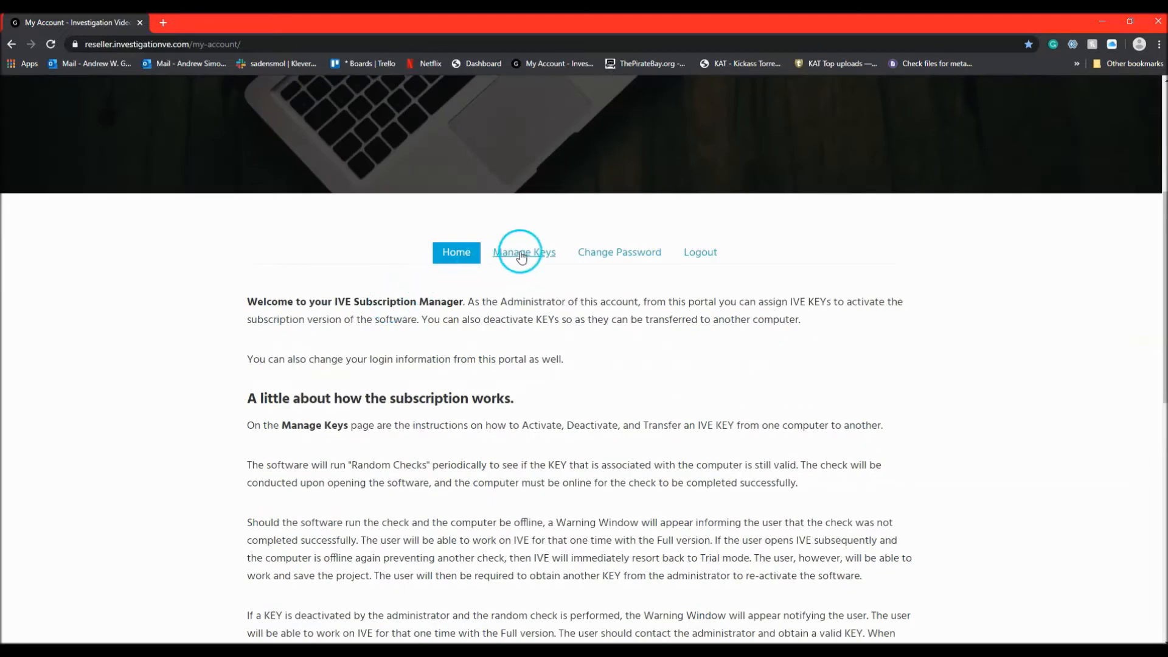
{"action": "left_click", "coordinate": [523, 252]}
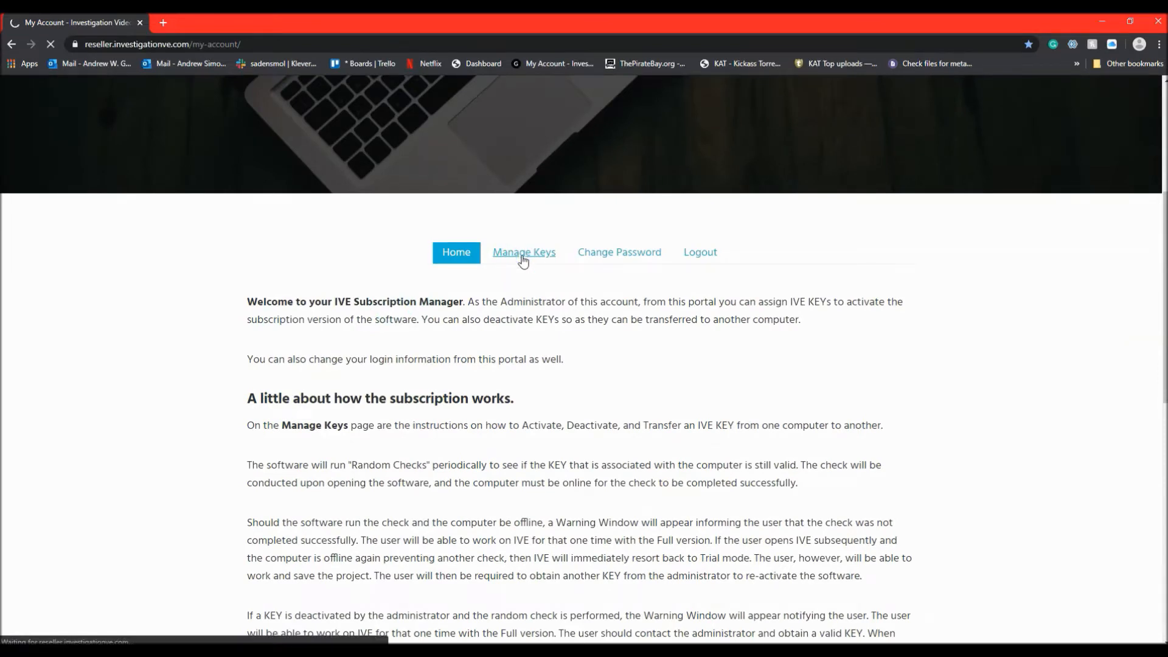
{"action": "left_click", "coordinate": [523, 251]}
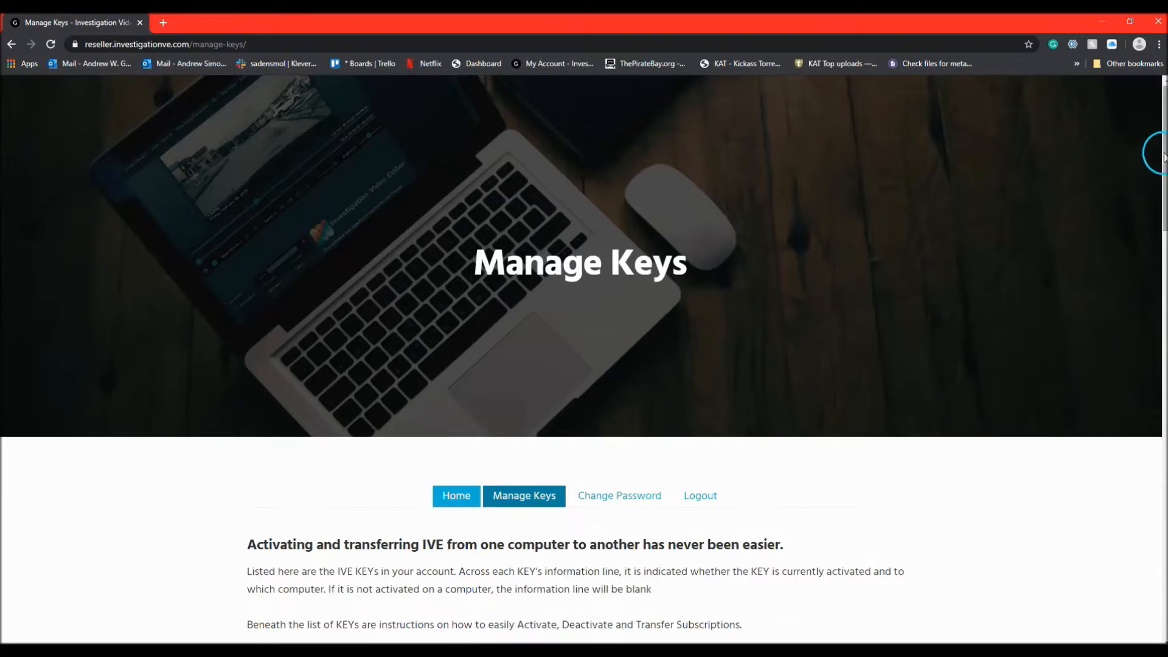
{"action": "scroll", "scroll_direction": "down", "scroll_amount": 3}
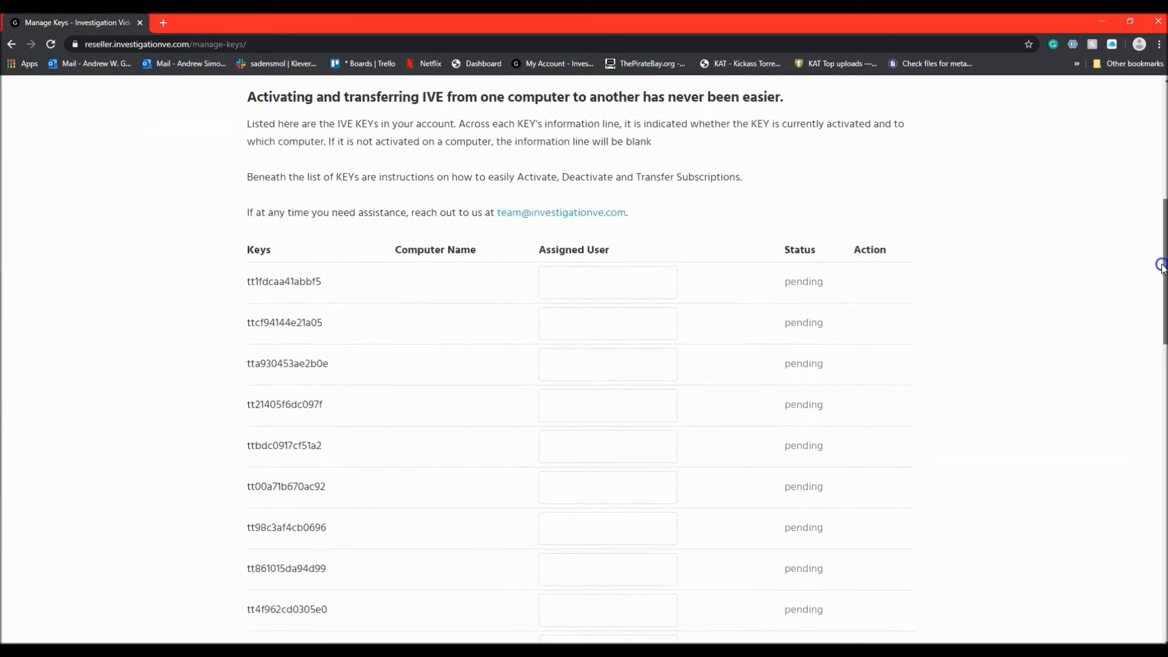
{"action": "scroll", "scroll_direction": "down", "scroll_amount": 3}
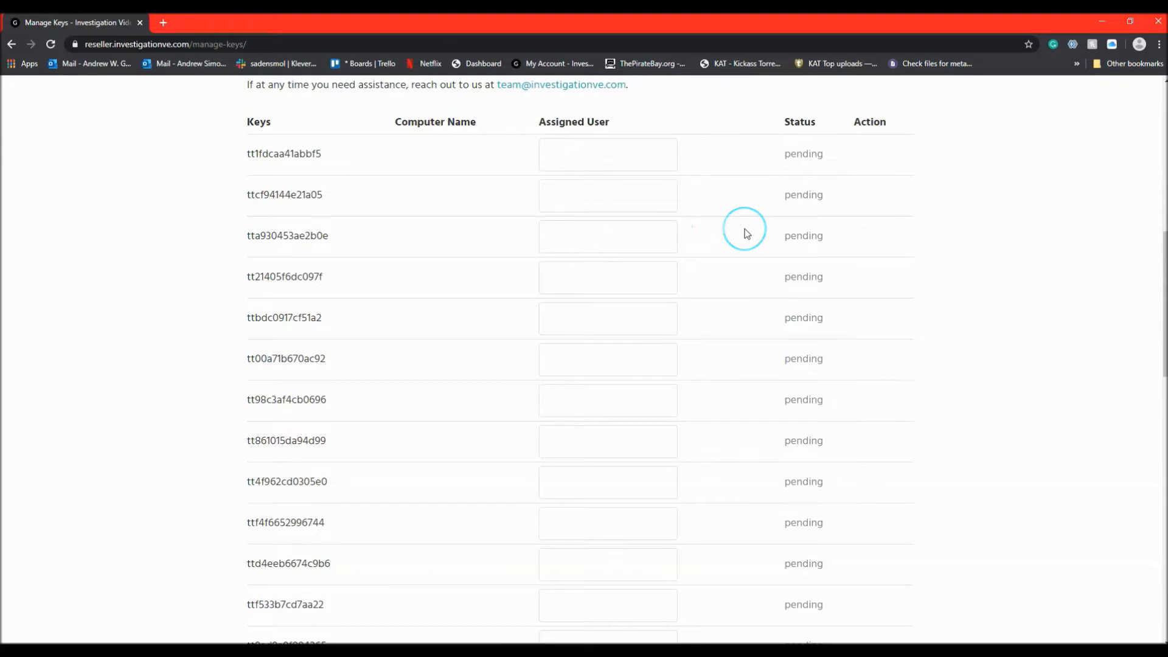
{"action": "mouse_move", "coordinate": [836, 201]}
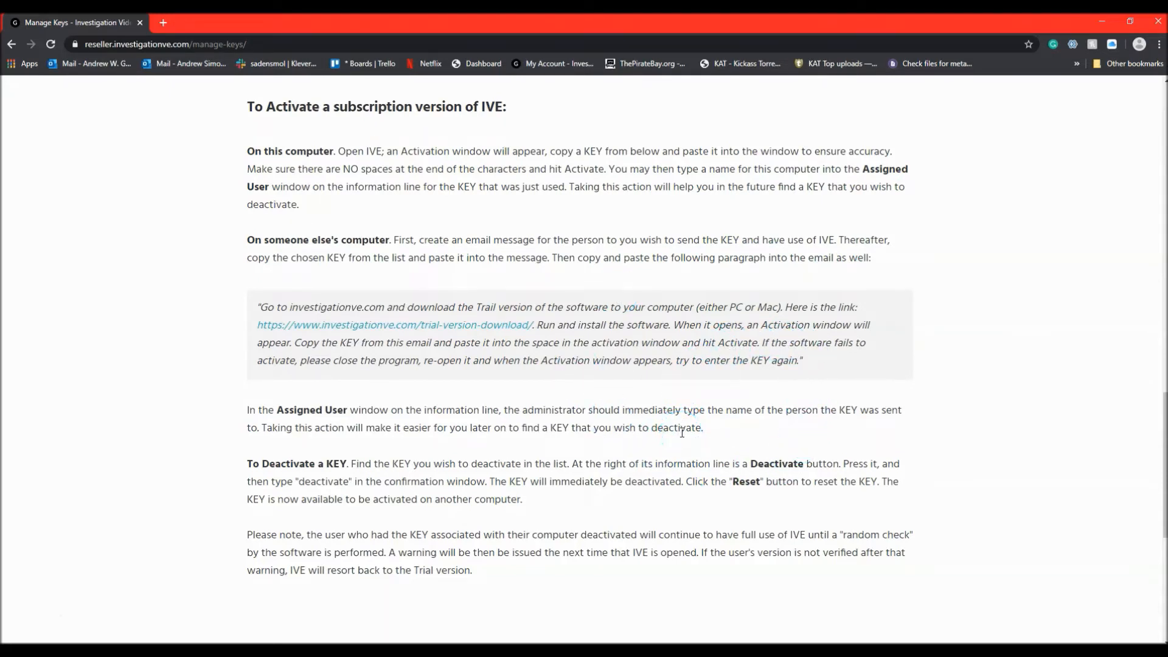
Step: Review the 'On someone else's computer' instructions and start an Outlook draft titled IVE KEY
{"action": "left_click", "coordinate": [811, 417]}
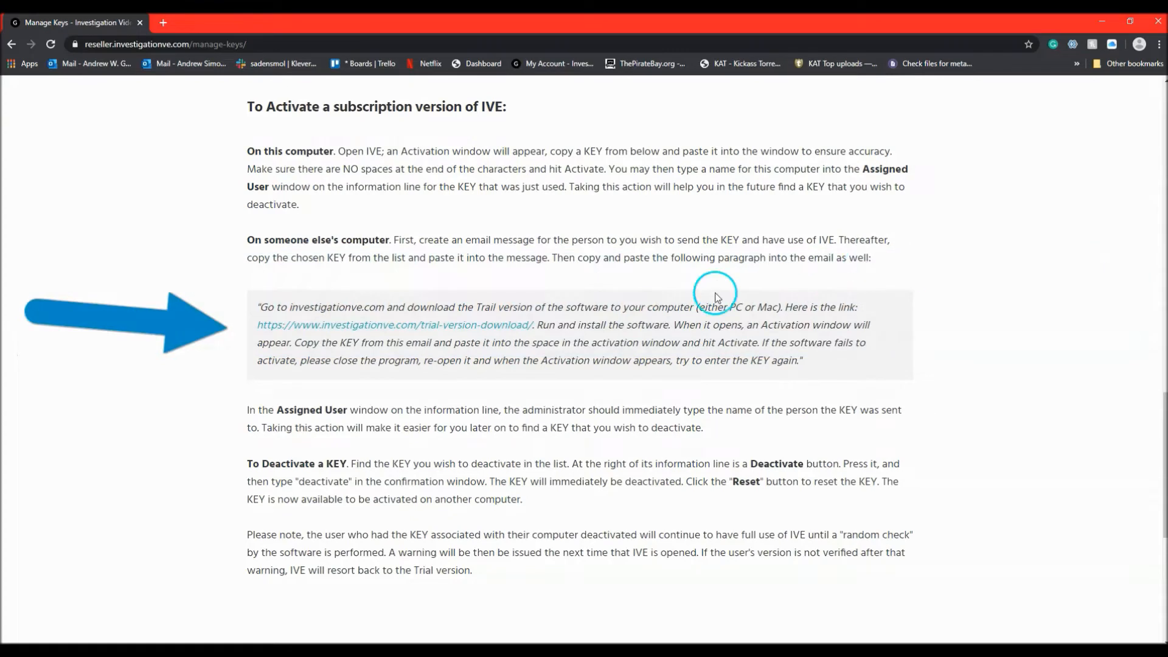
{"action": "mouse_move", "coordinate": [484, 326]}
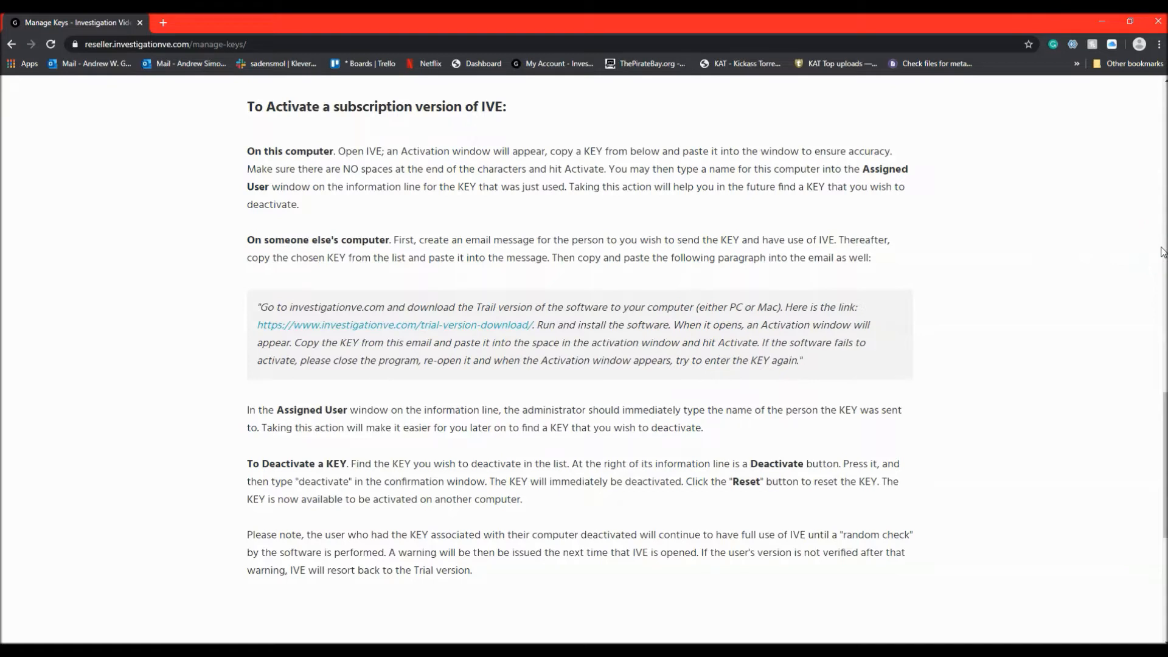
{"action": "left_click", "coordinate": [665, 370]}
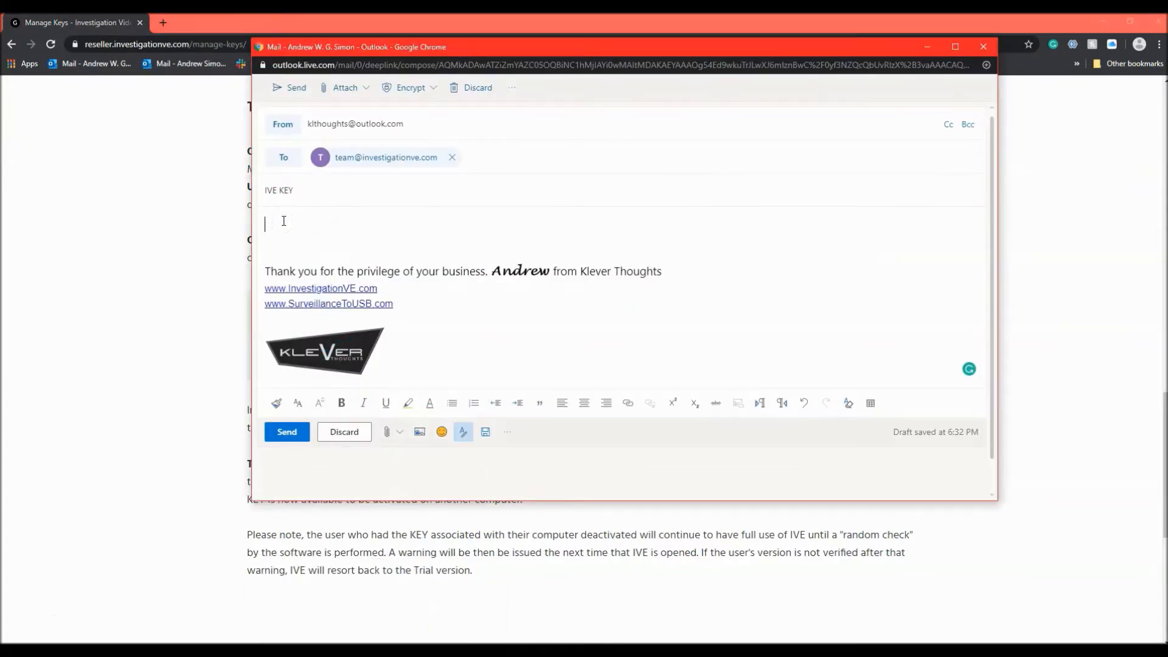
{"action": "key", "text": "ctrl+v"}
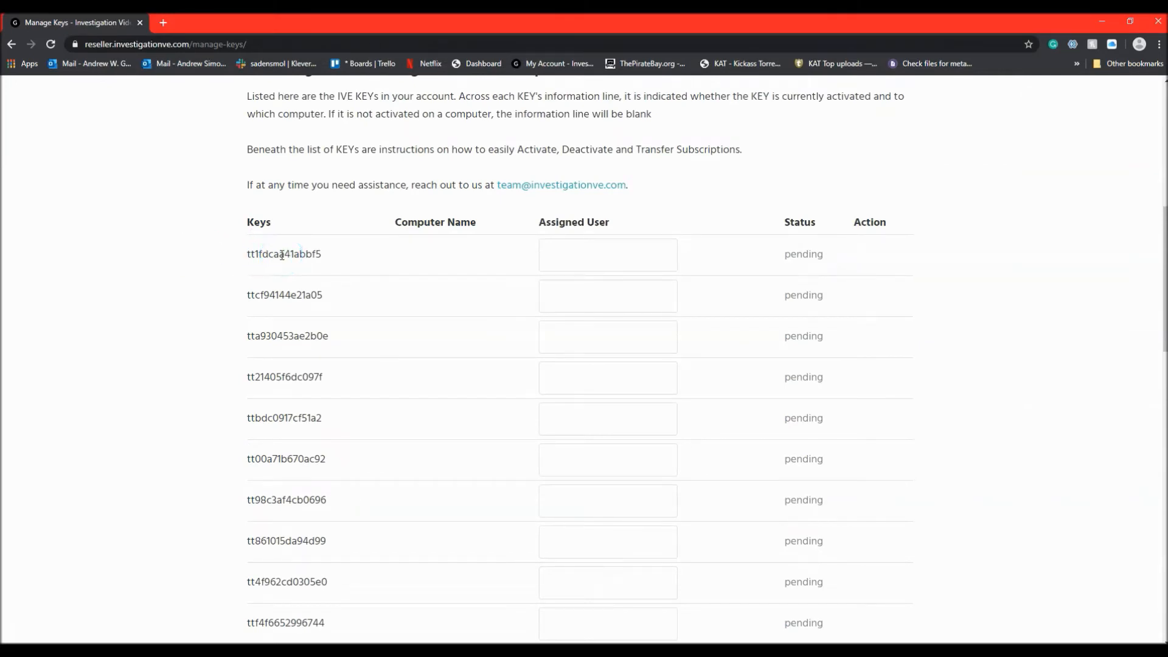
{"action": "right_click", "coordinate": [283, 254]}
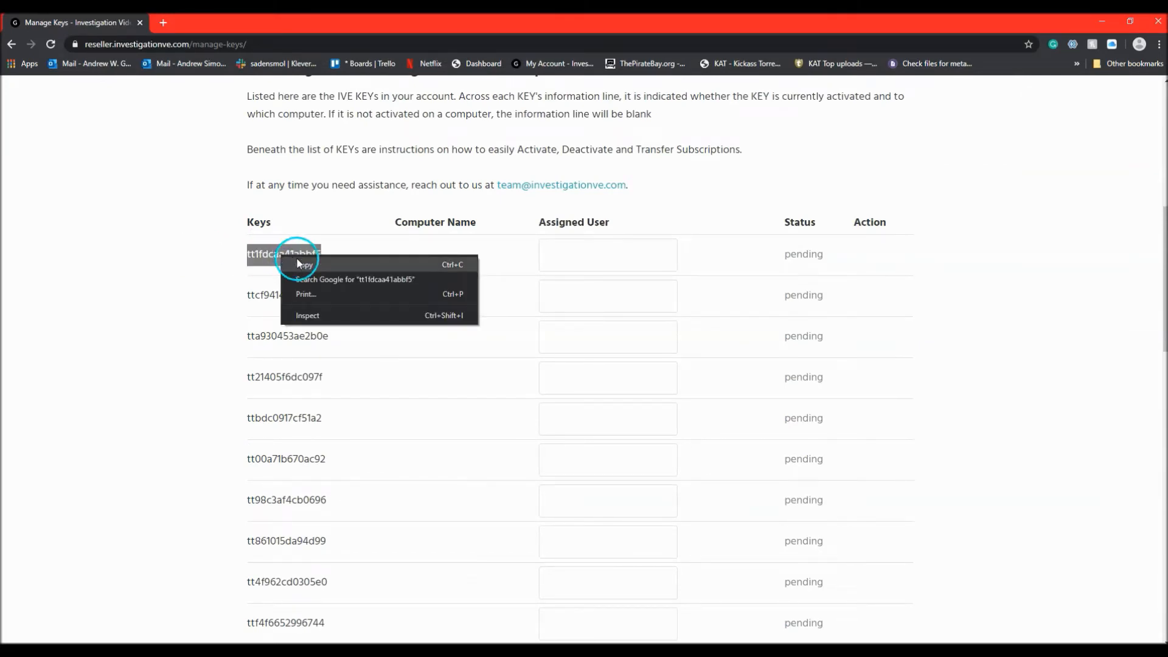
{"action": "left_click", "coordinate": [304, 264]}
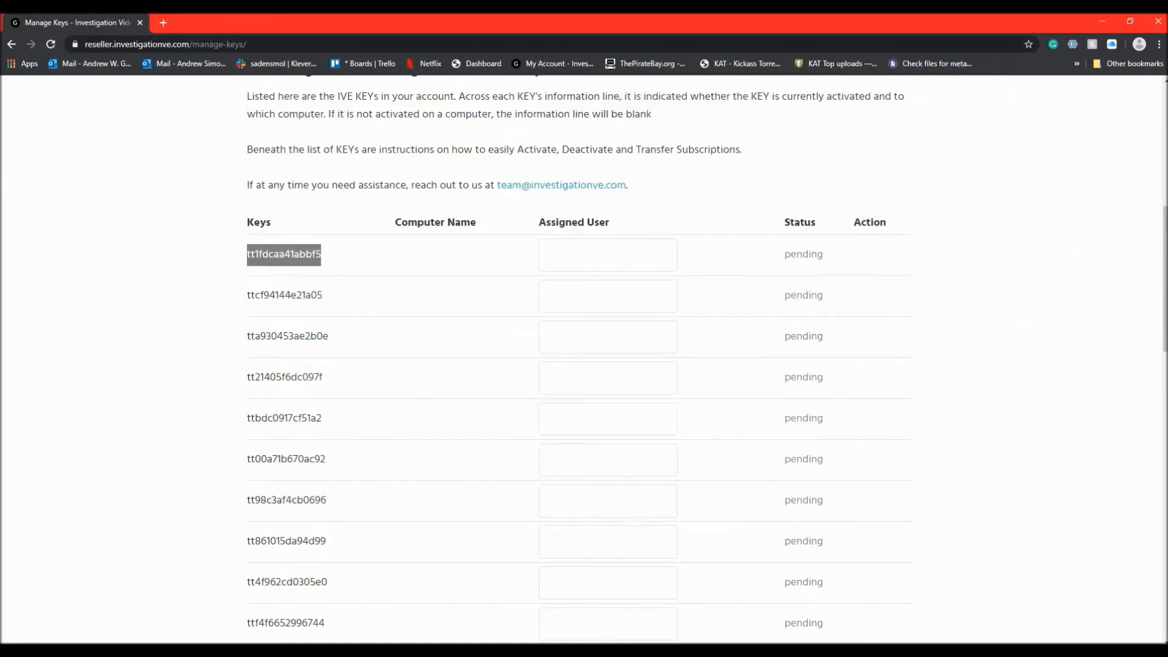
{"action": "left_click", "coordinate": [803, 281]}
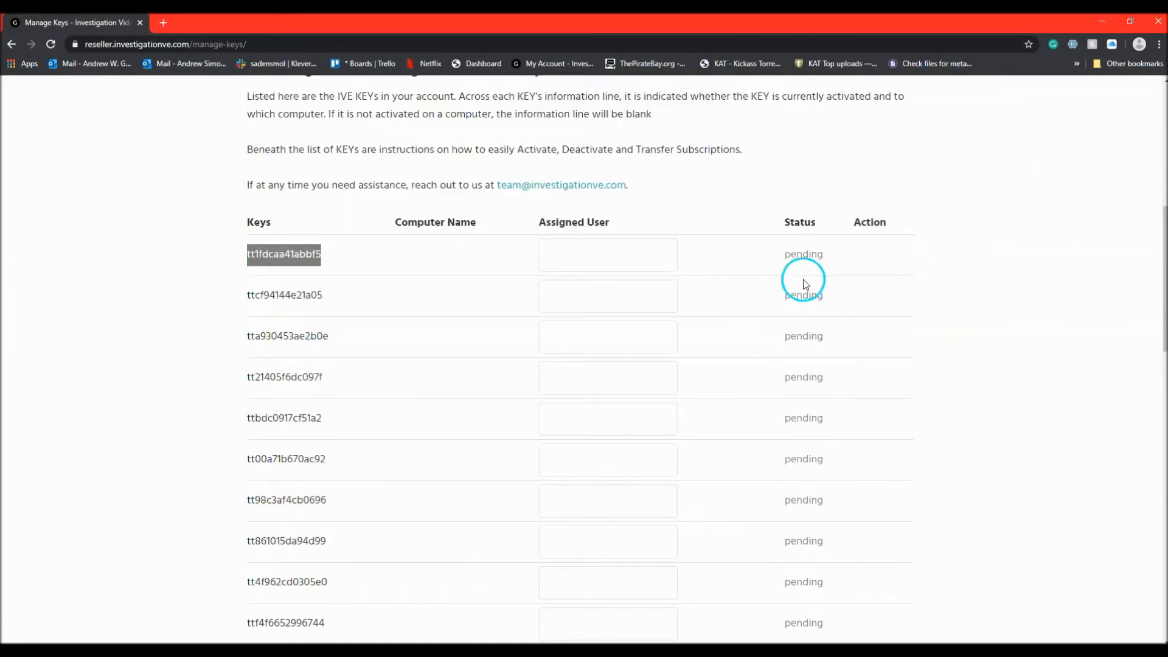
{"action": "left_click", "coordinate": [607, 255]}
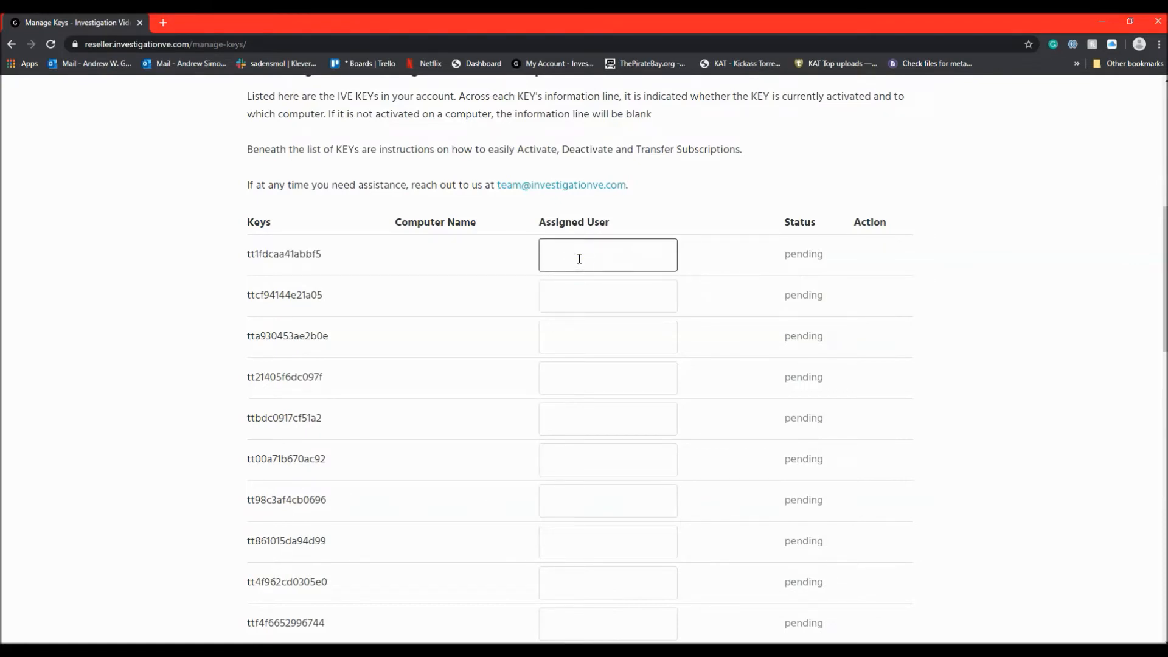
{"action": "type", "text": "Andrew S"}
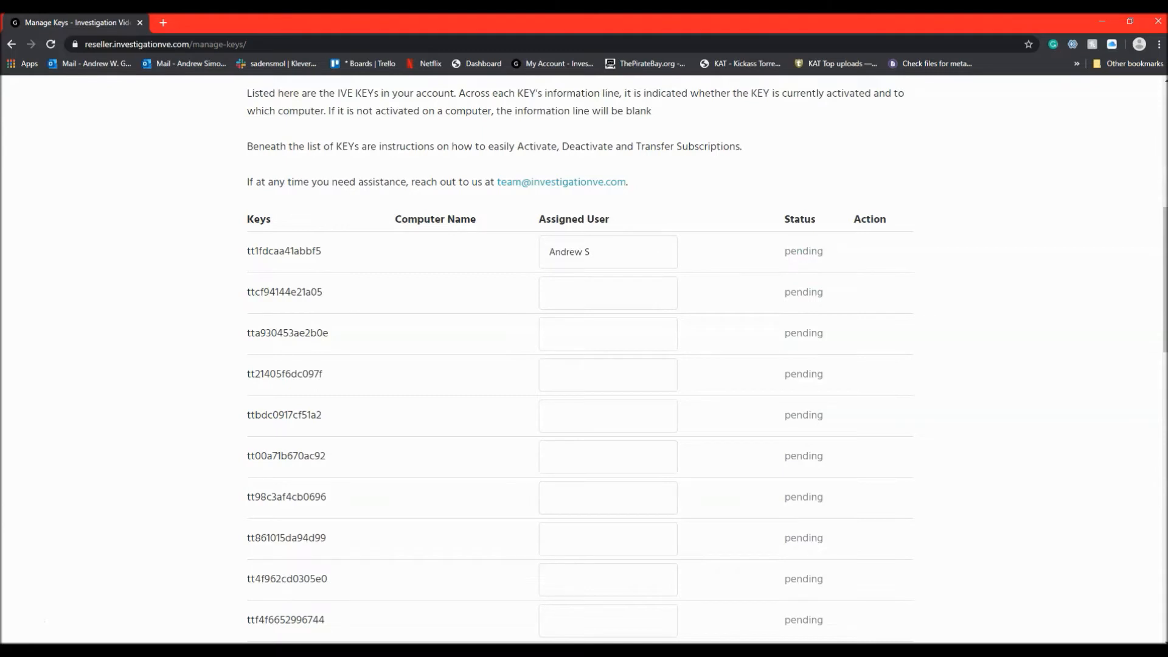
{"action": "mouse_move", "coordinate": [1143, 329]}
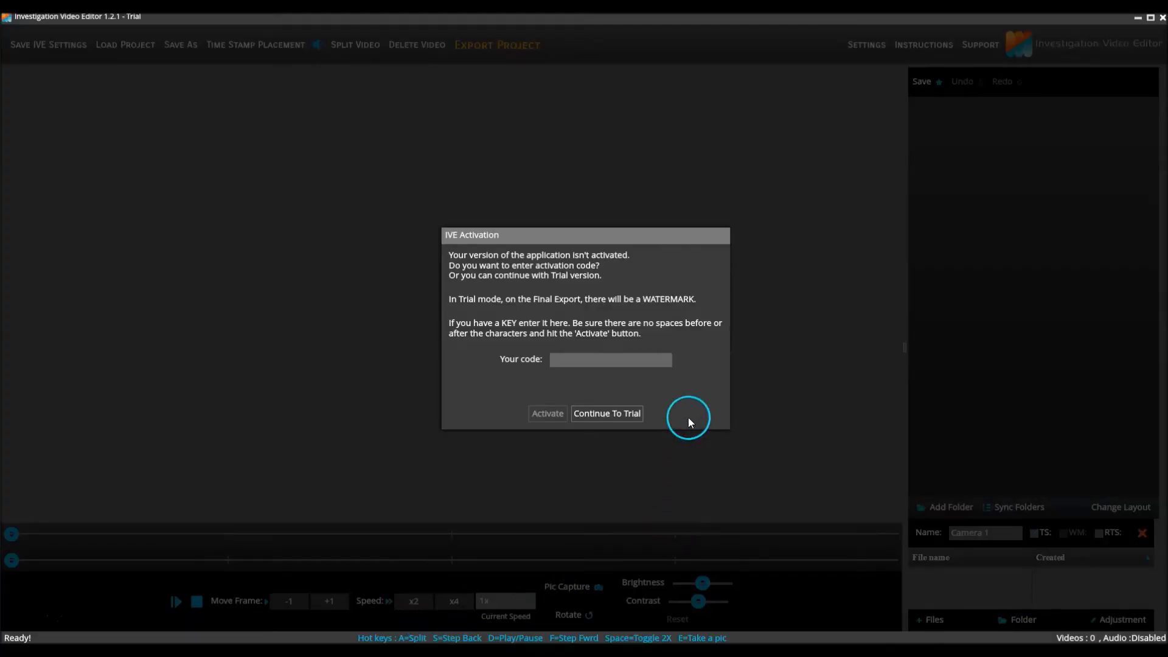
{"action": "mouse_move", "coordinate": [577, 339]}
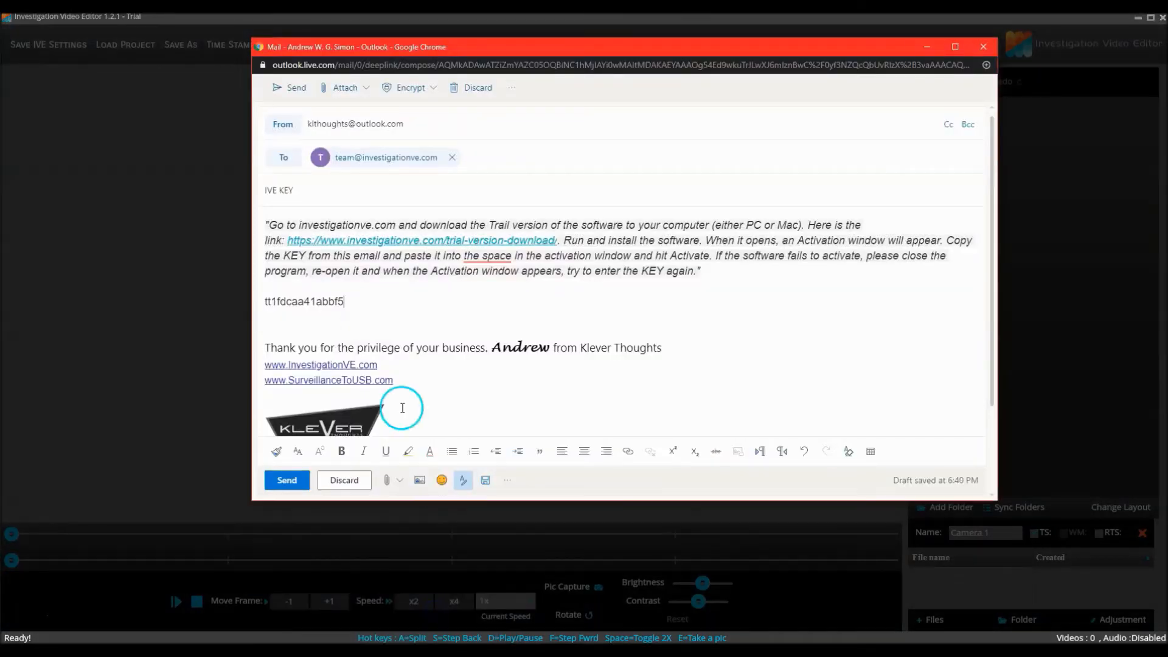
{"action": "right_click", "coordinate": [303, 300]}
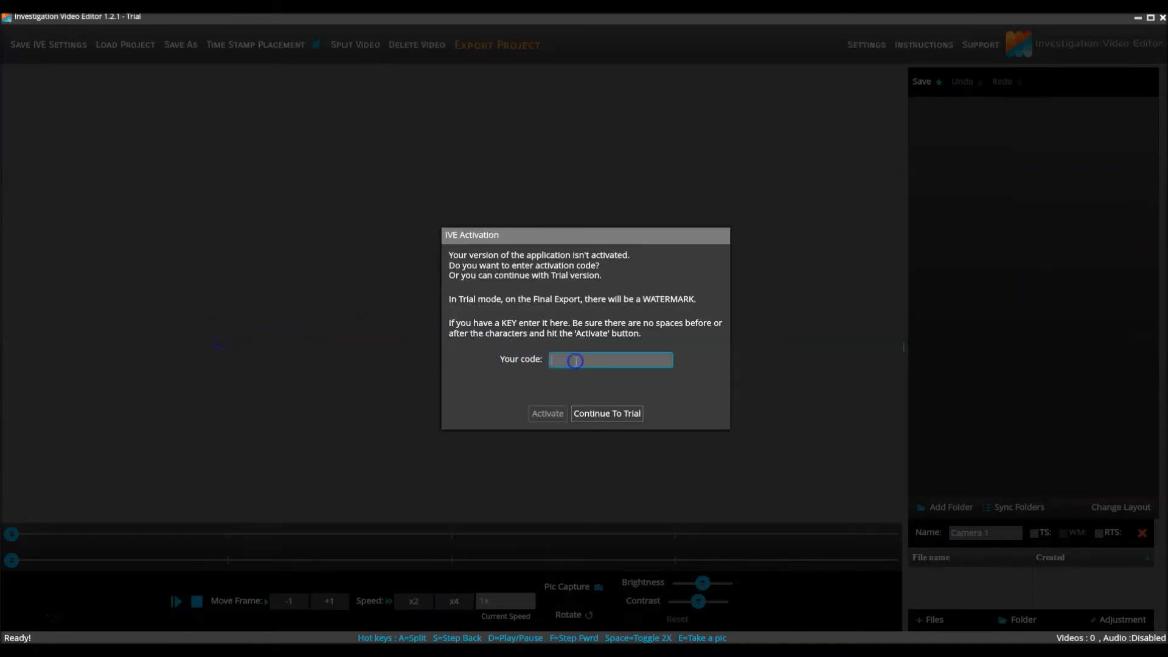
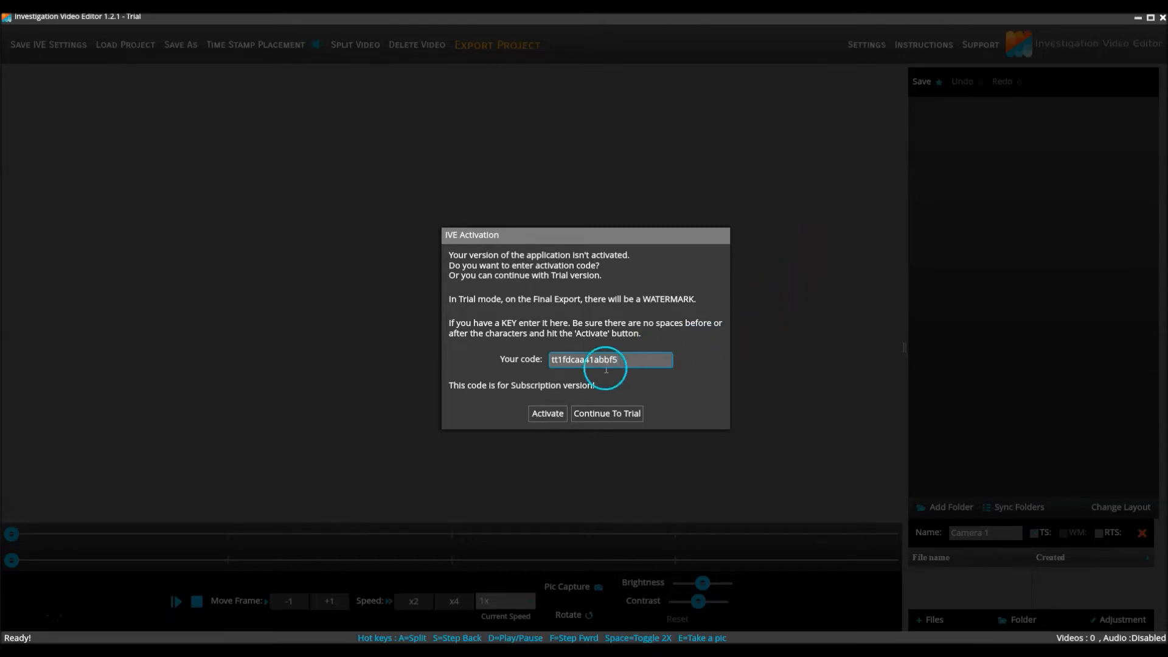
{"action": "left_click", "coordinate": [546, 413]}
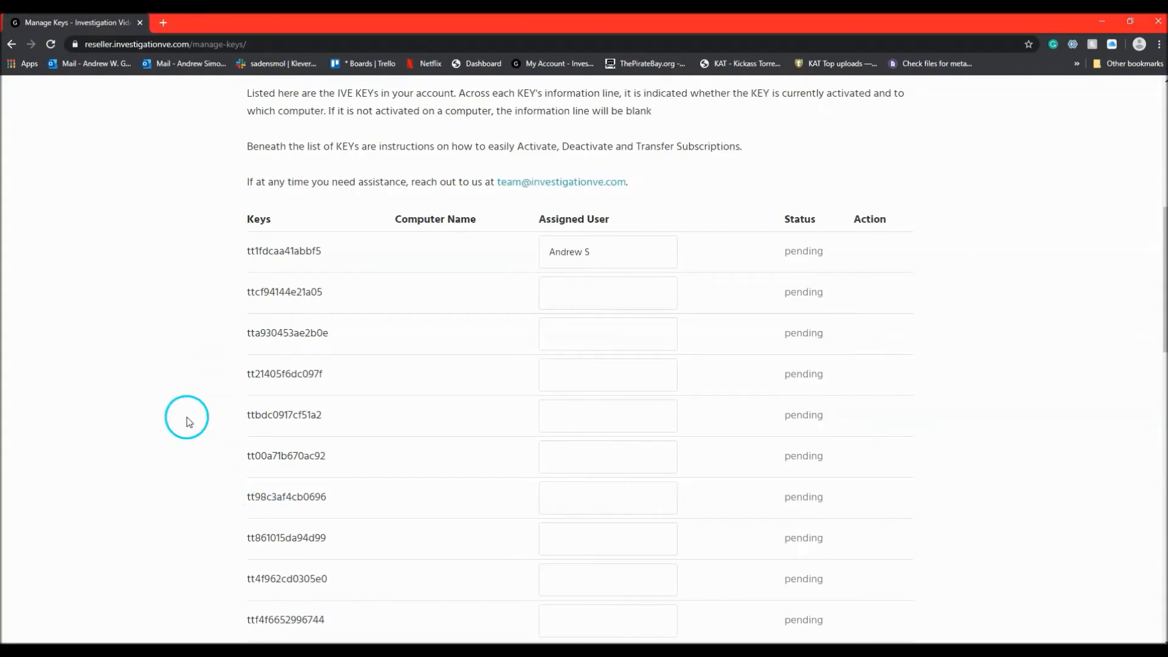
{"action": "left_click", "coordinate": [51, 44]}
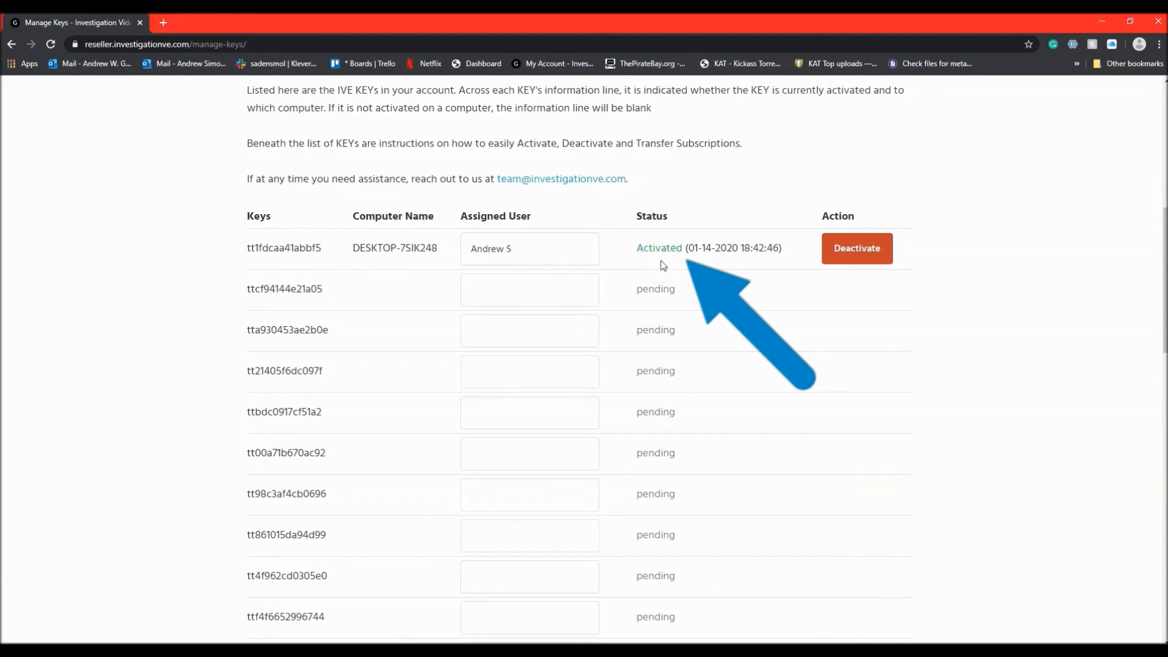
{"action": "mouse_move", "coordinate": [679, 269]}
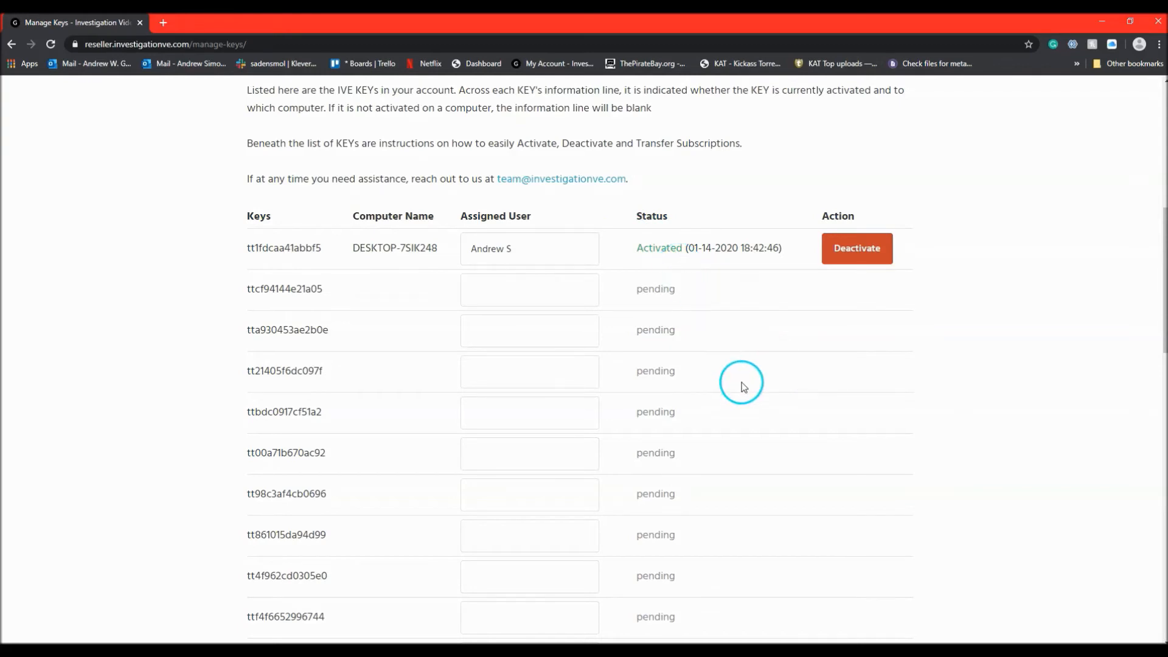
{"action": "mouse_move", "coordinate": [460, 489]}
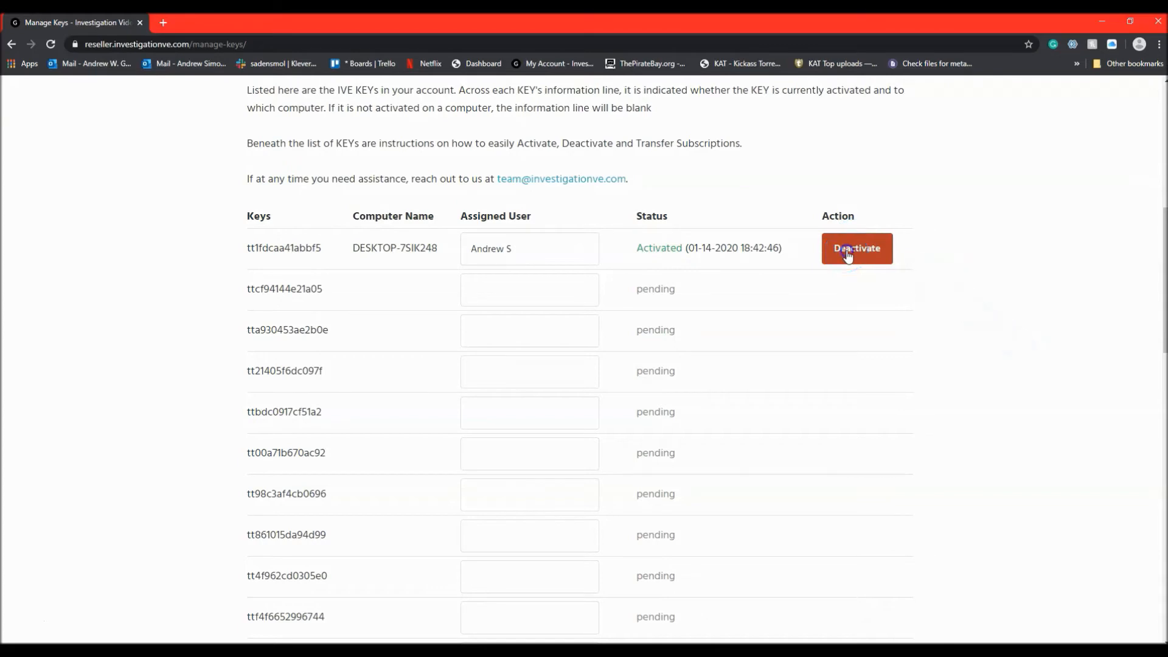
{"action": "left_click", "coordinate": [855, 248]}
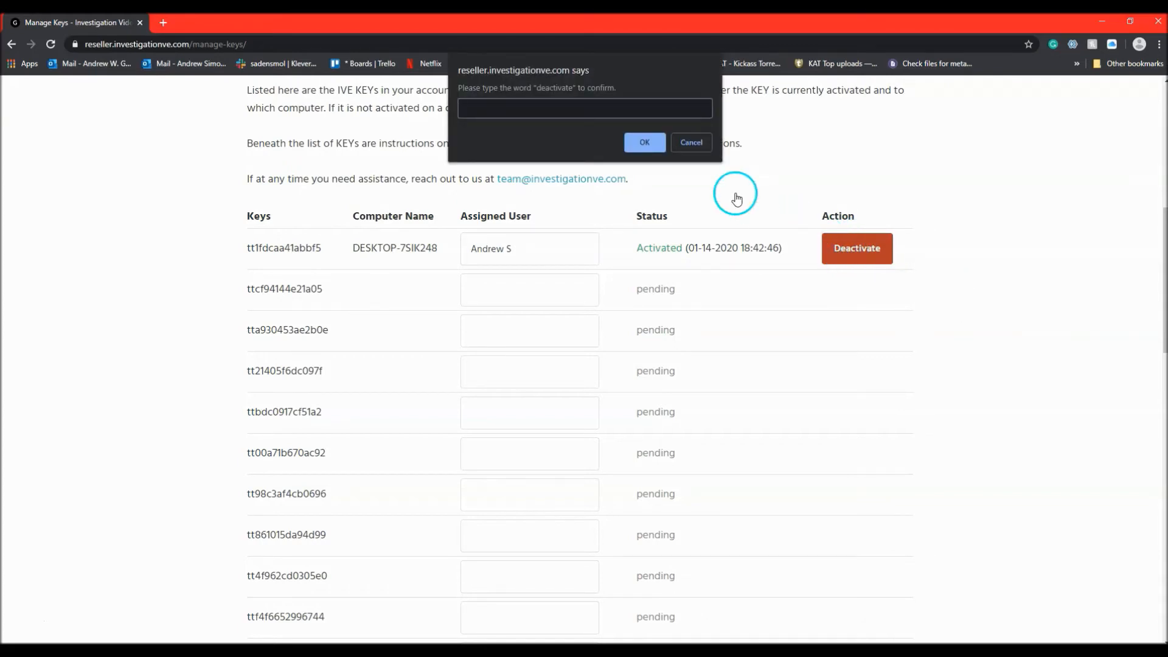
{"action": "mouse_move", "coordinate": [585, 108]}
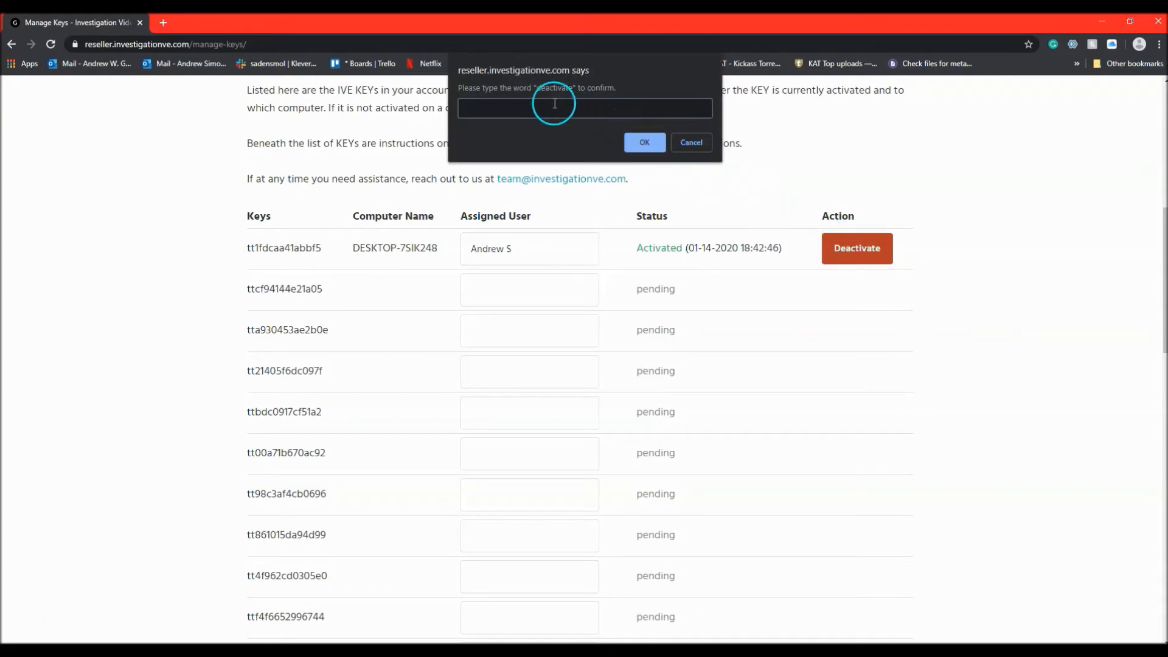
{"action": "type", "text": "de"}
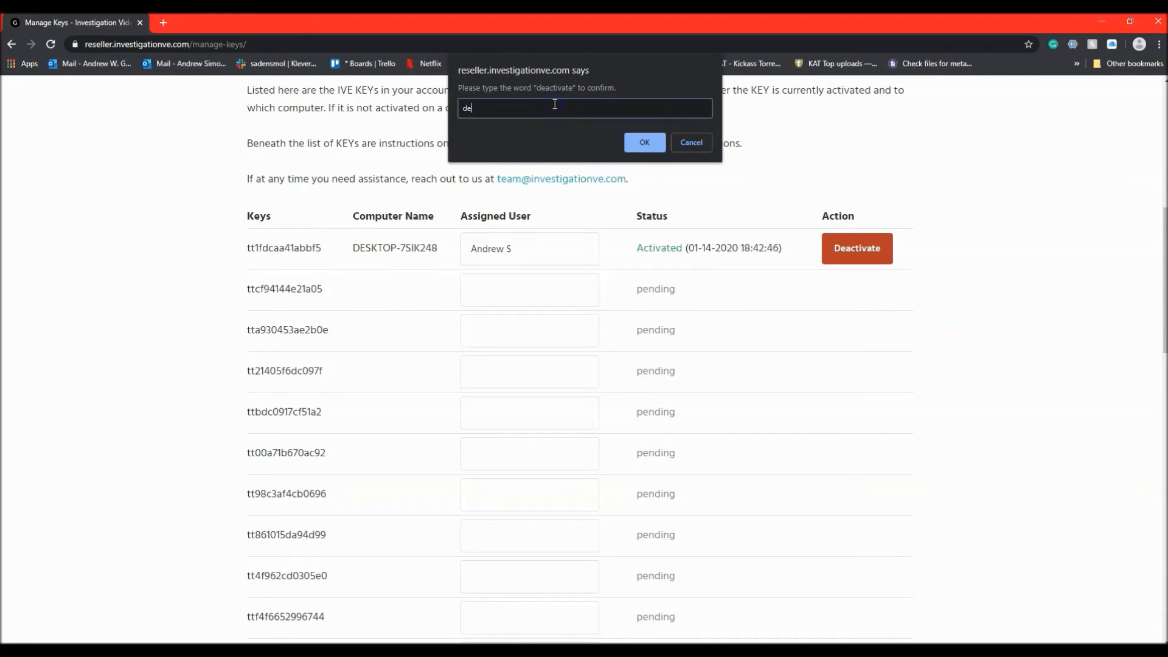
{"action": "type", "text": "activate"}
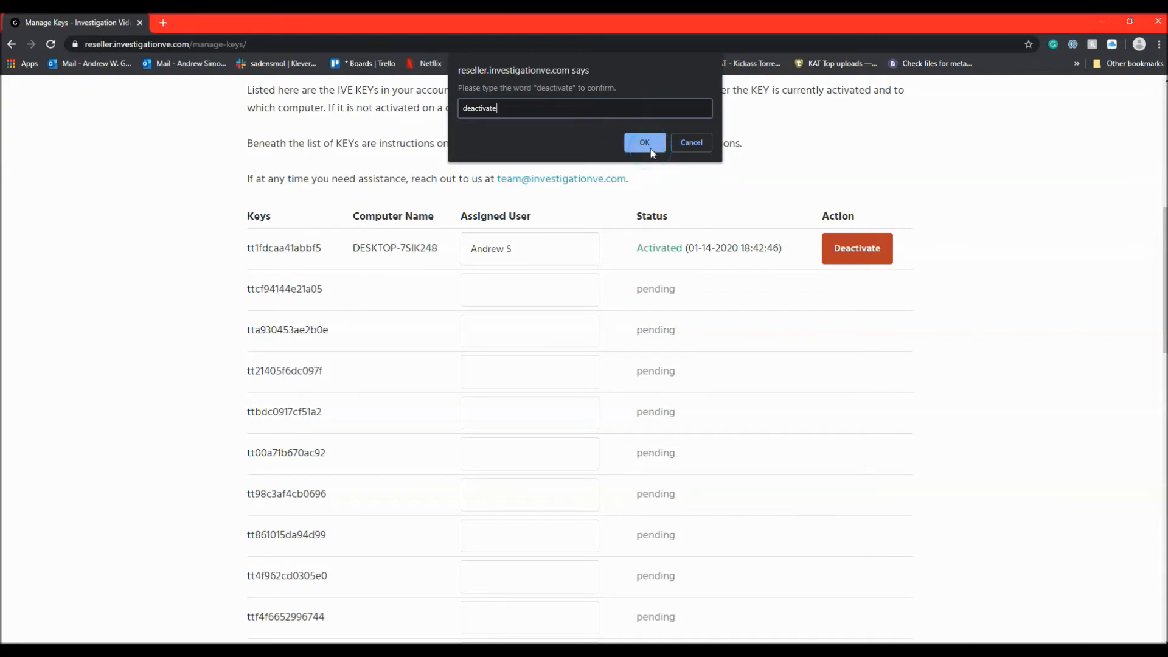
{"action": "left_click", "coordinate": [644, 142]}
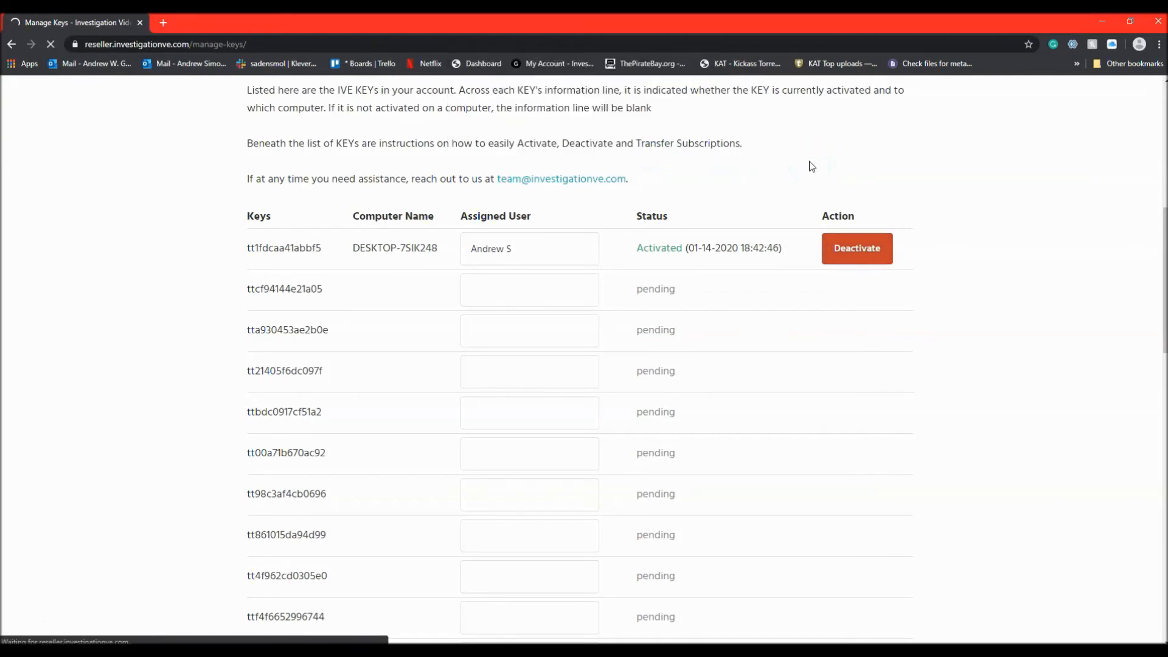
{"action": "left_click", "coordinate": [855, 248]}
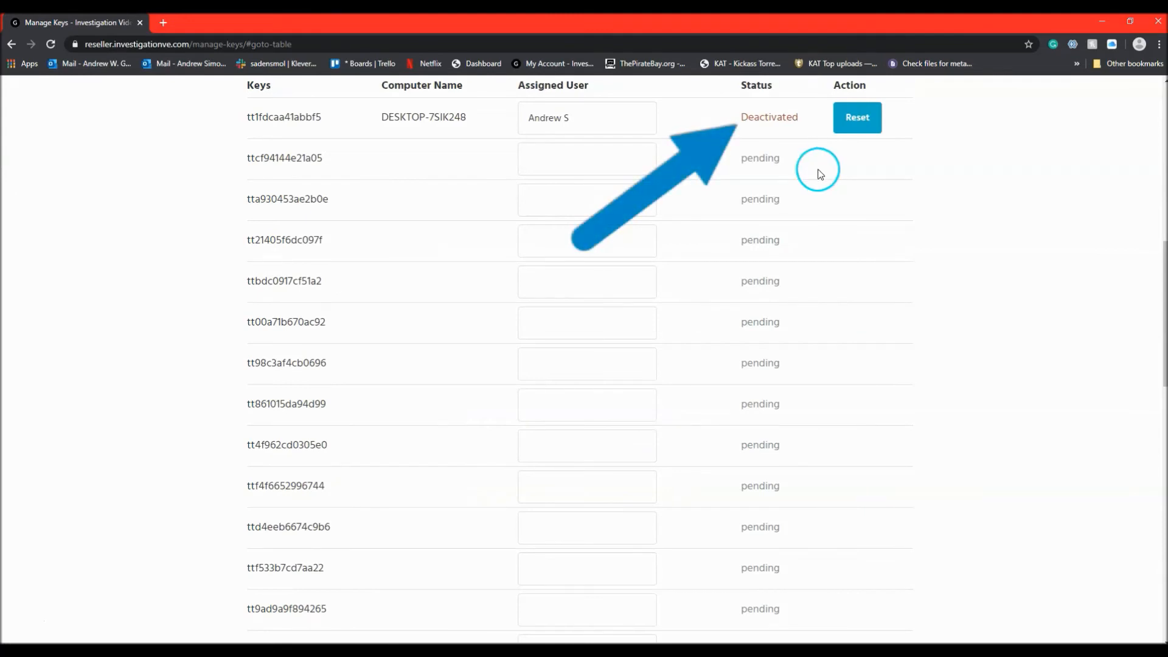
{"action": "mouse_move", "coordinate": [736, 137]}
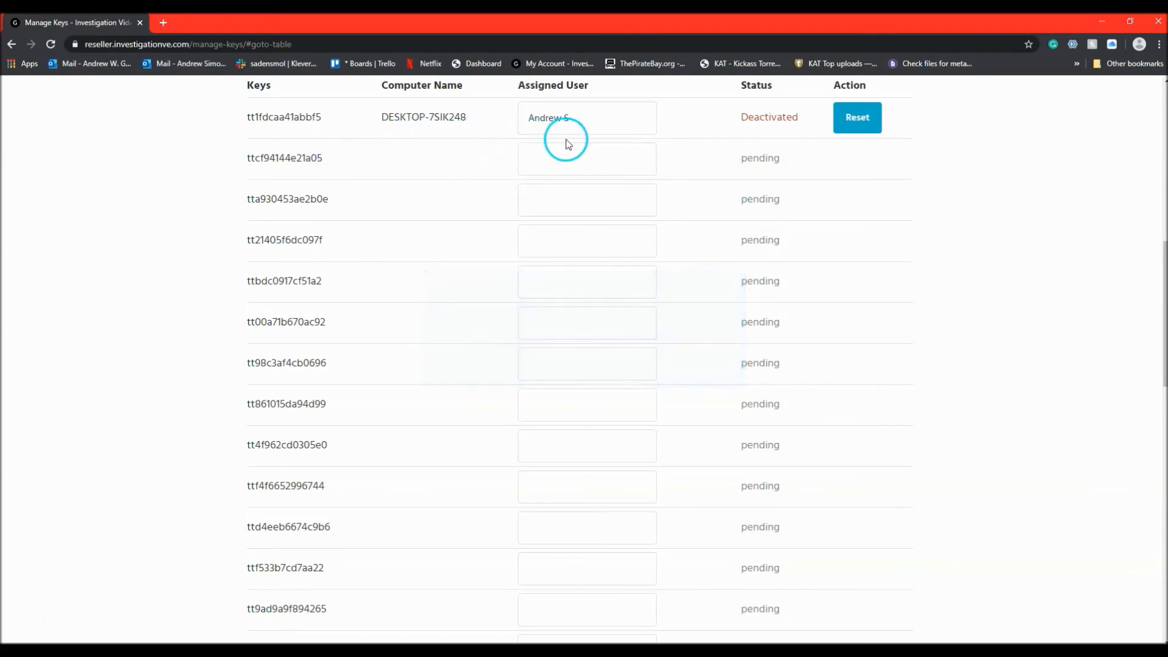
{"action": "mouse_move", "coordinate": [856, 117]}
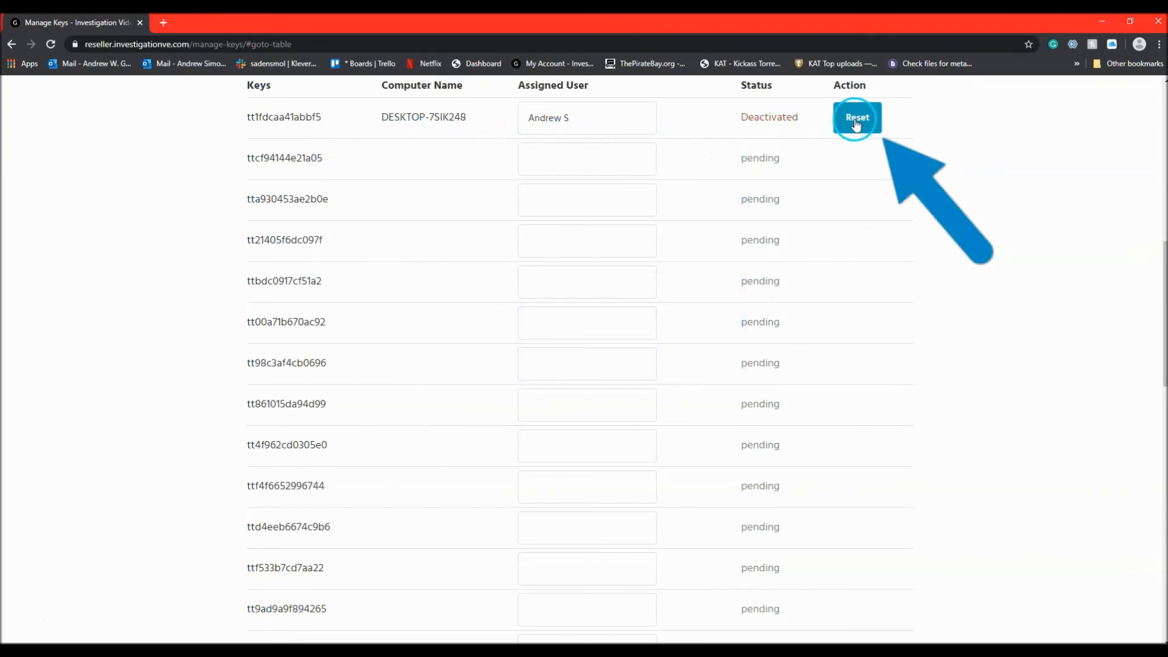
{"action": "left_click", "coordinate": [856, 118]}
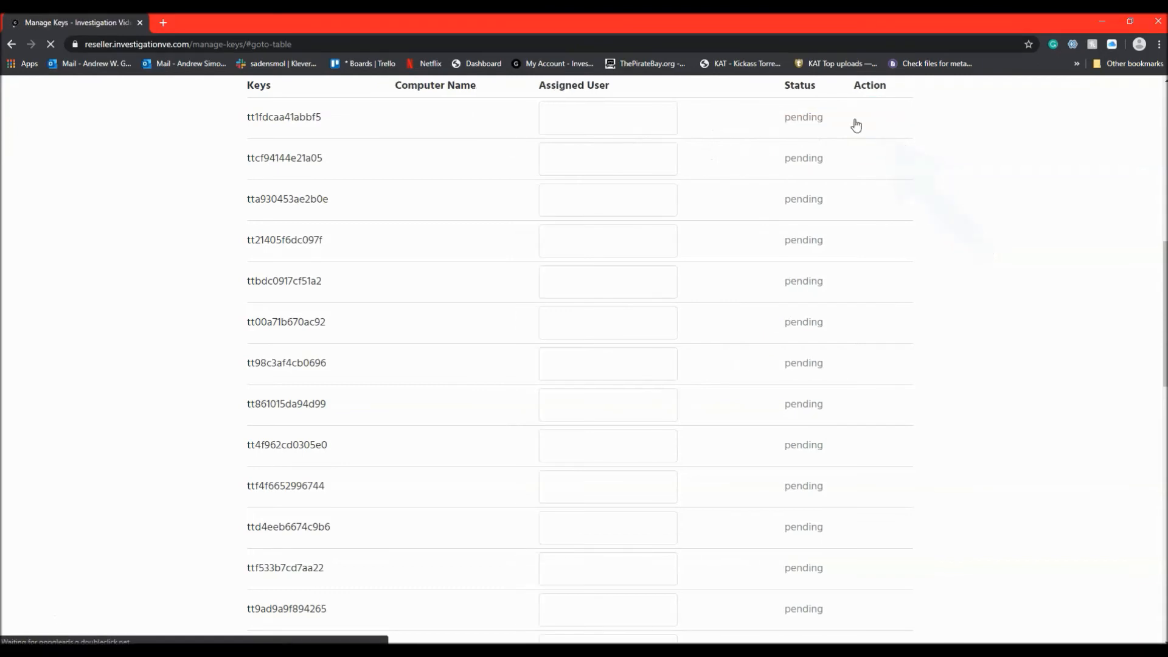
{"action": "left_click", "coordinate": [785, 127]}
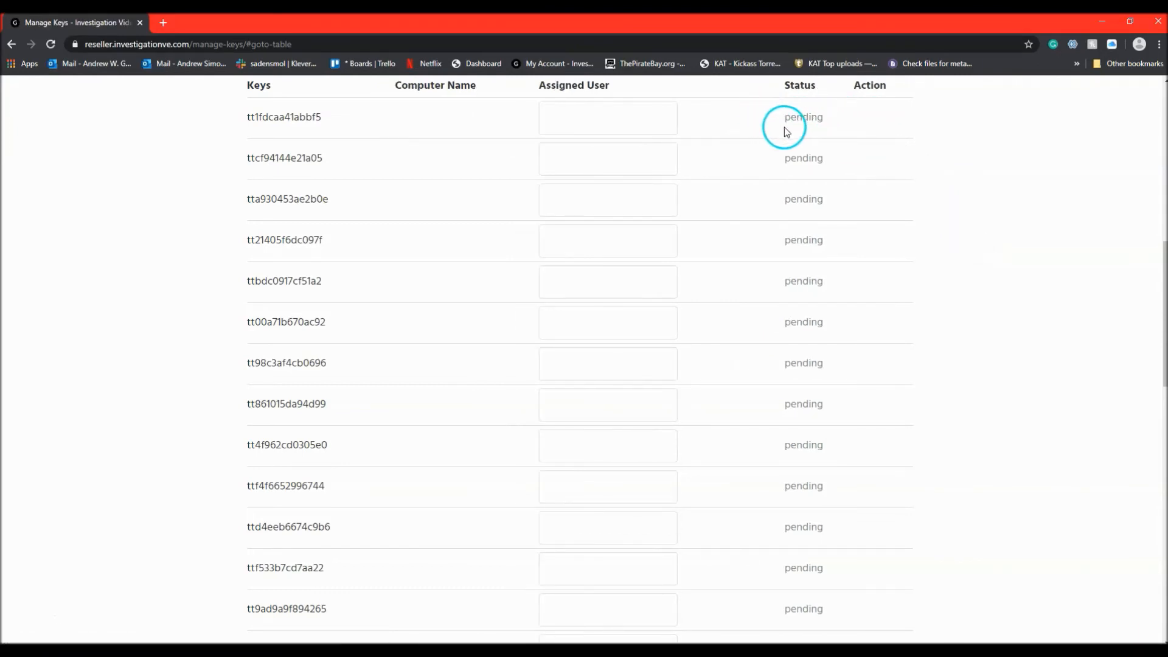